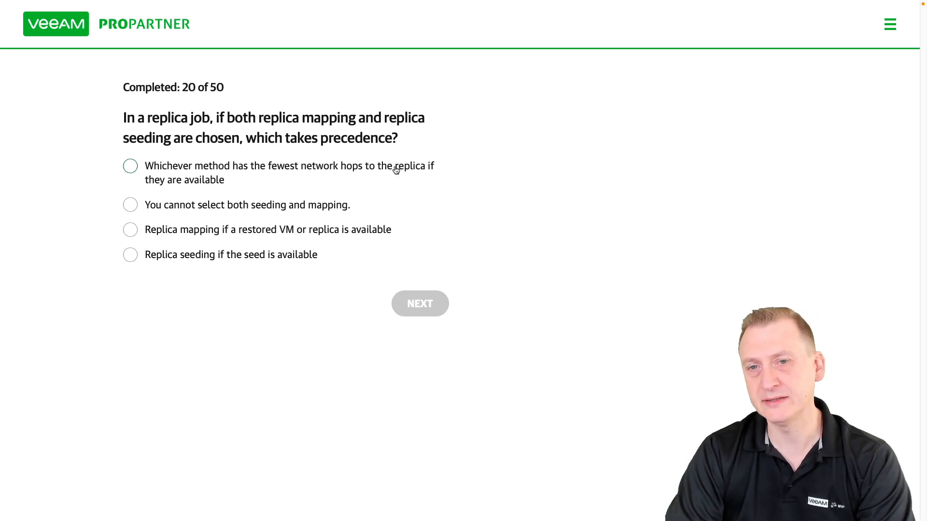
Step: Select 'Whichever method has the fewest network hops to the replica if they are available'
click(130, 166)
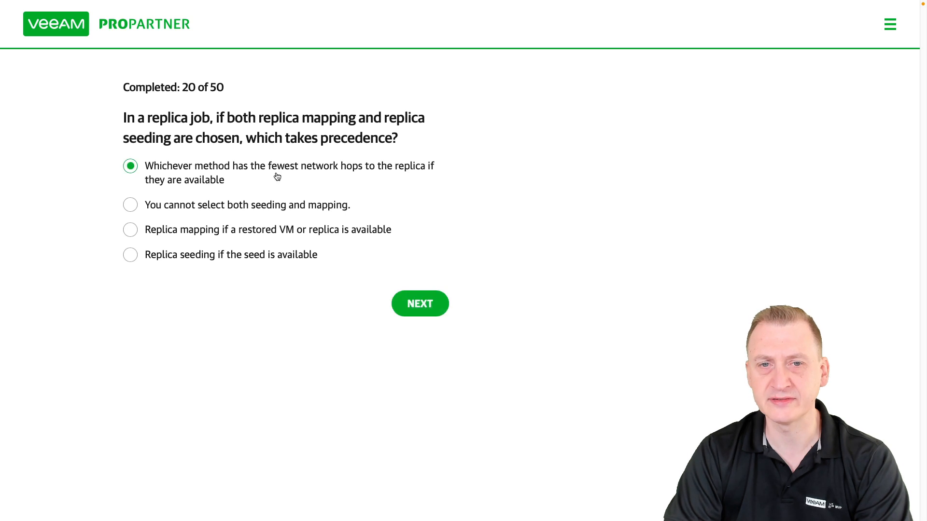
mouse_move(391, 168)
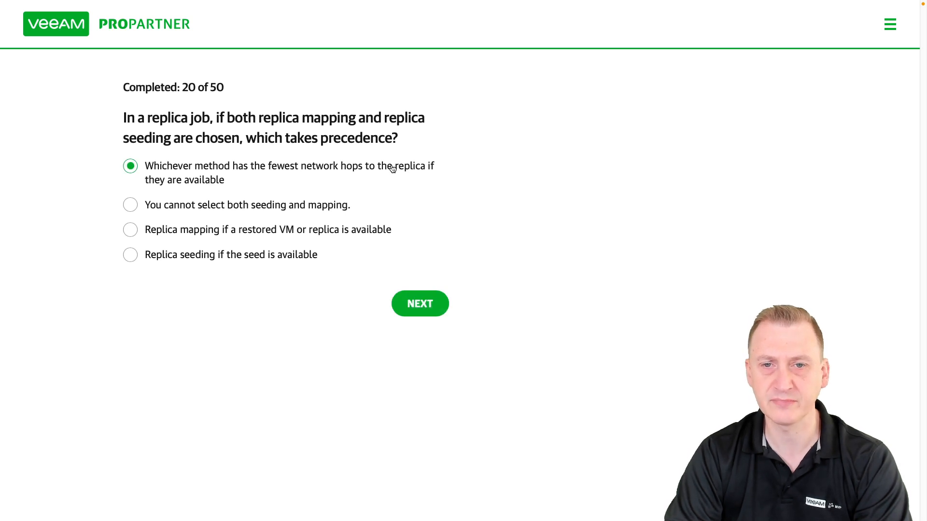
mouse_move(248, 187)
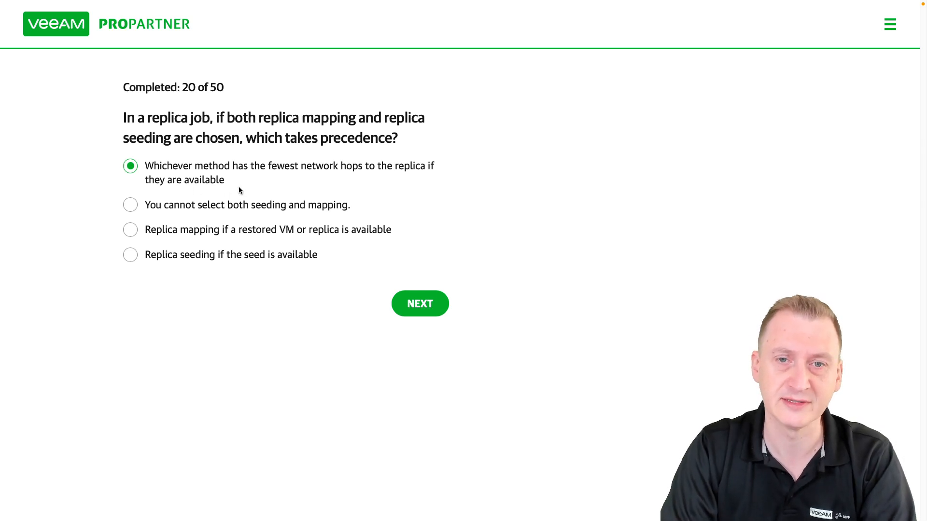
mouse_move(209, 190)
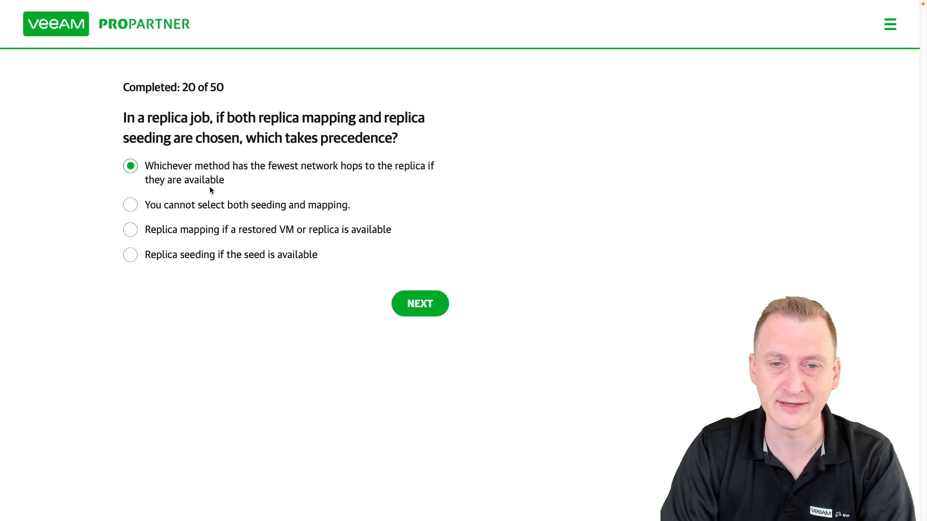
mouse_move(381, 191)
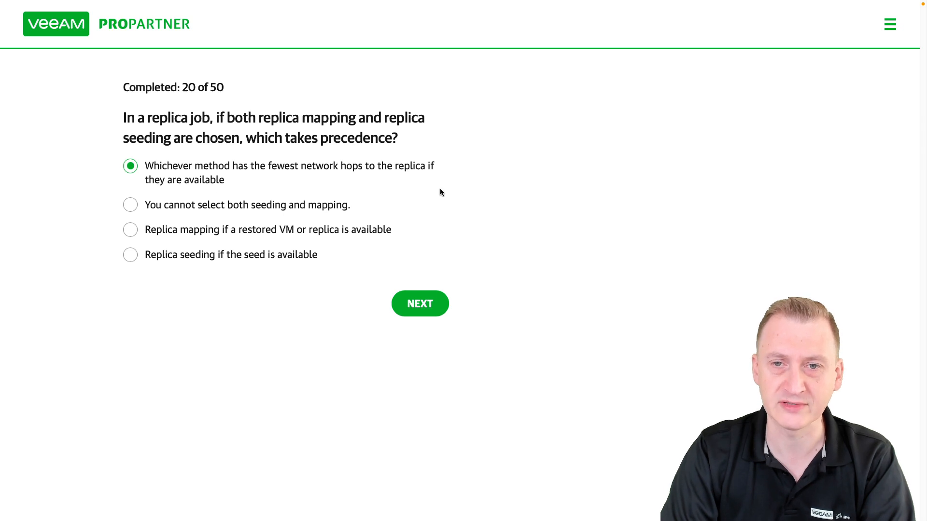
mouse_move(451, 173)
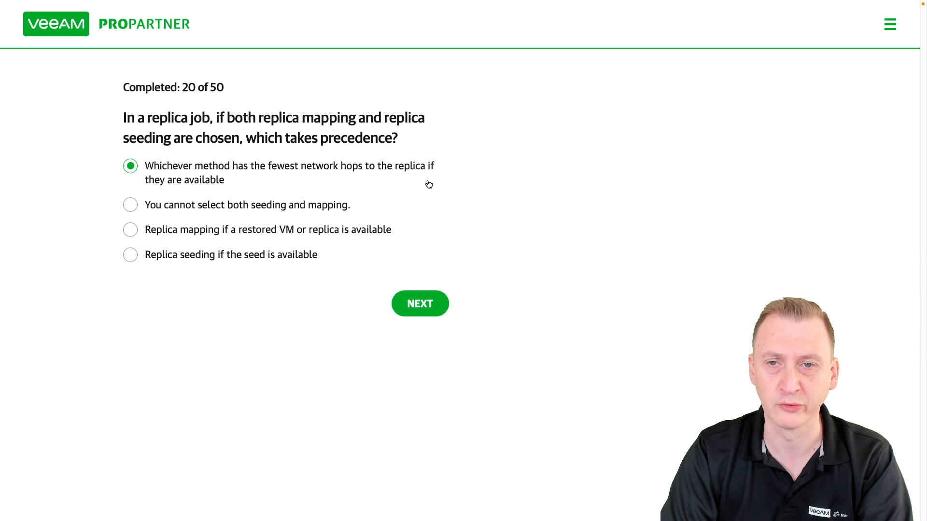
mouse_move(229, 180)
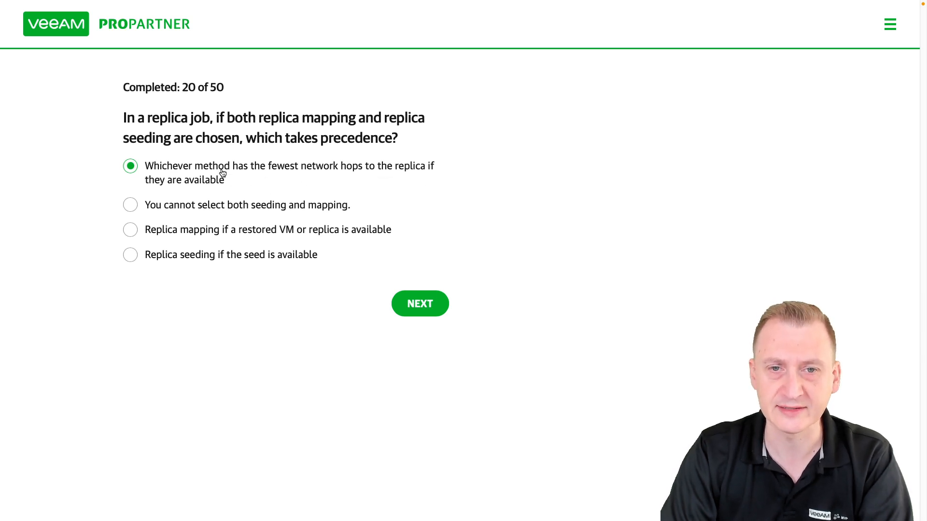
Step: Cycle through 'cannot select both', 'Replica mapping' and 'Replica seeding' answers, then start a new browser tab
click(131, 205)
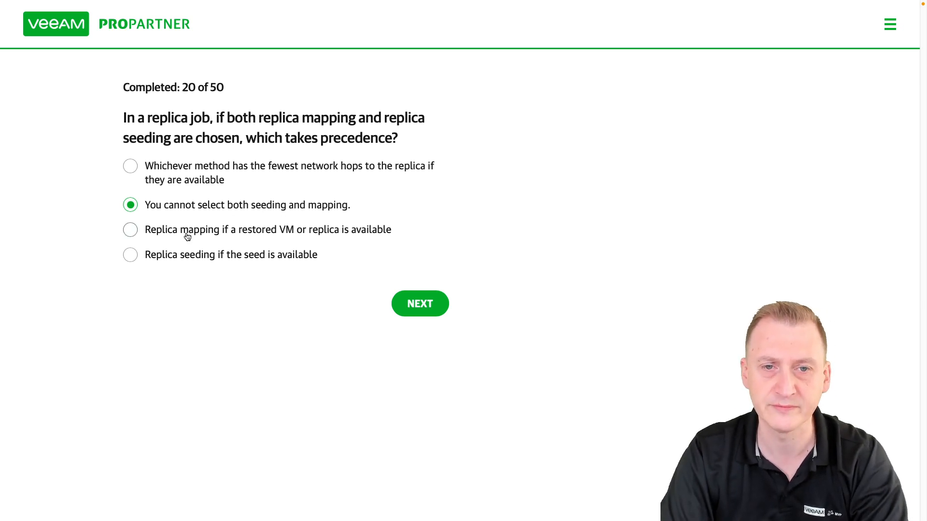
click(130, 229)
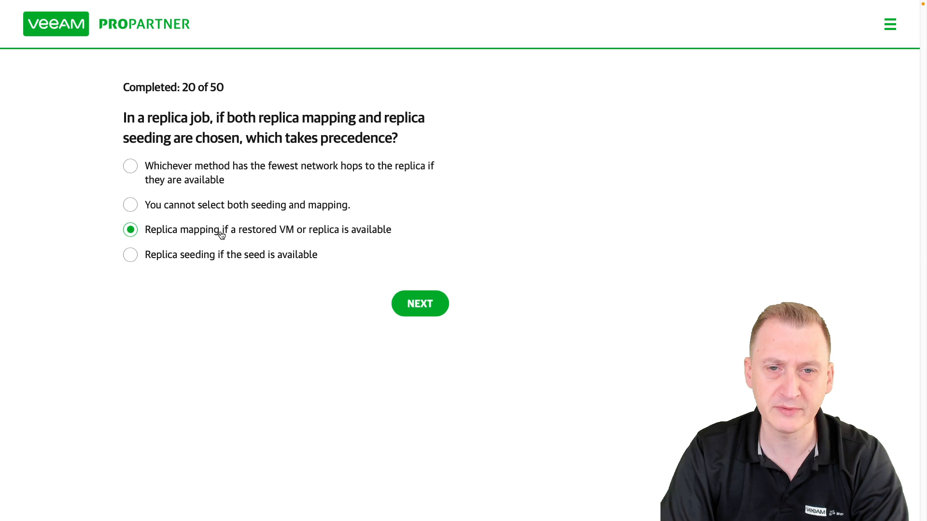
mouse_move(371, 236)
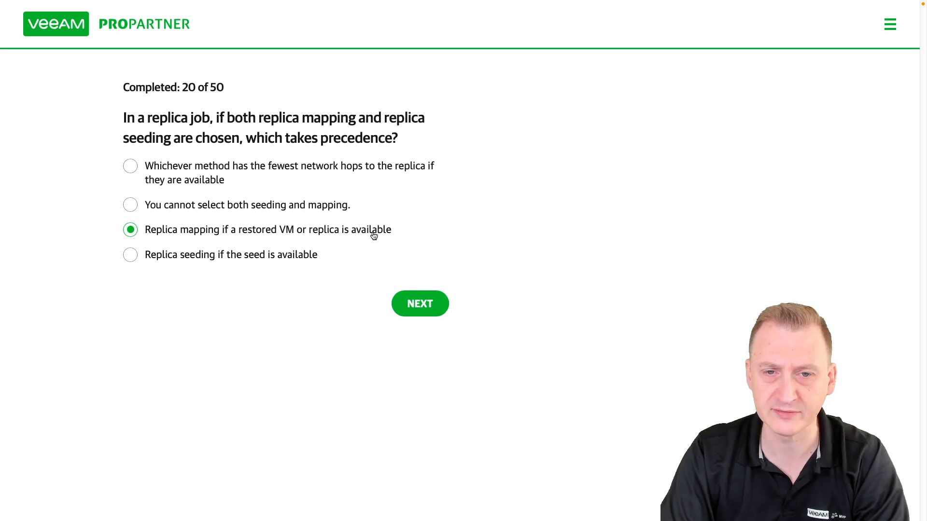
click(130, 254)
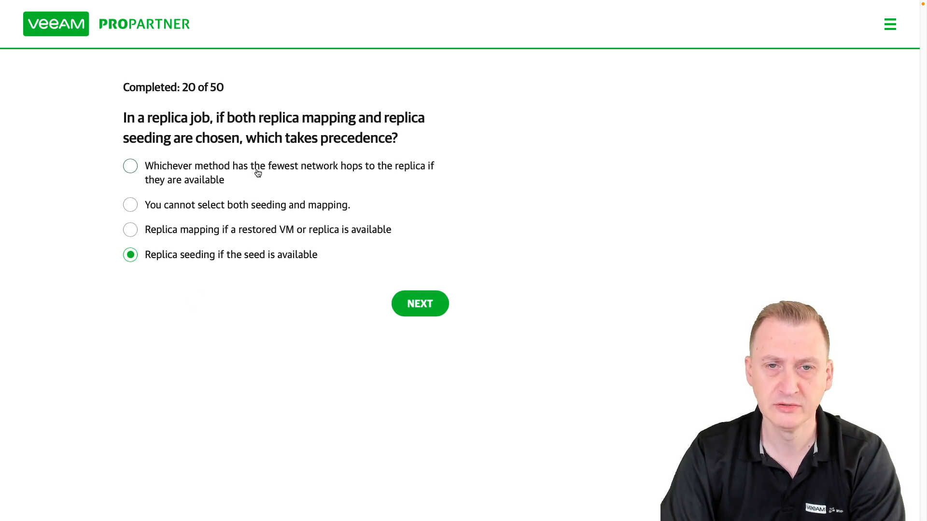
click(131, 205)
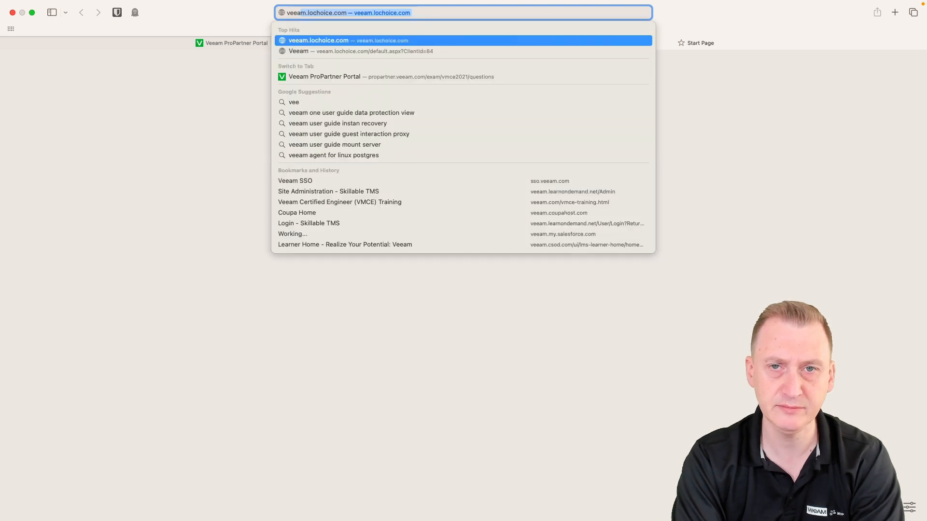
Step: Search 'veeam user guide rep' and read down the Replica Seeding and Mapping page to the mapping algorithm
text(veeam user guide rep)
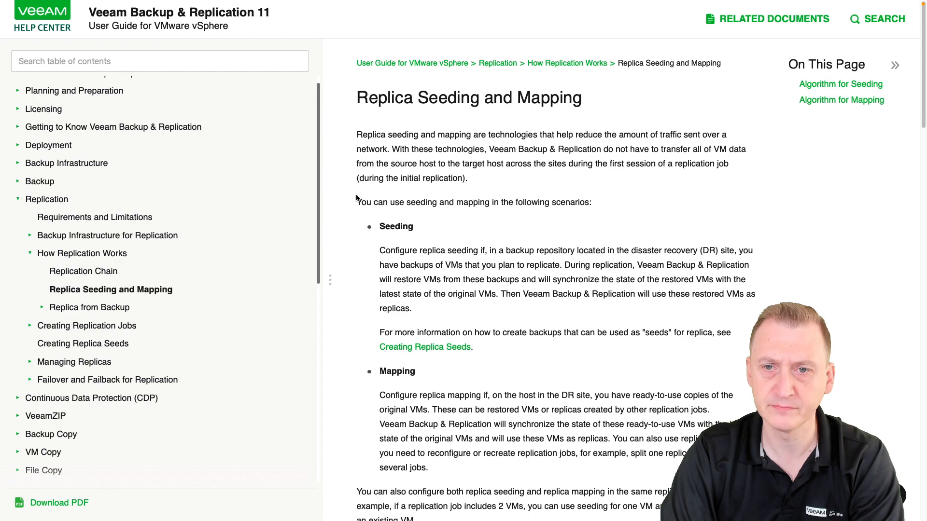
scroll(down, 3)
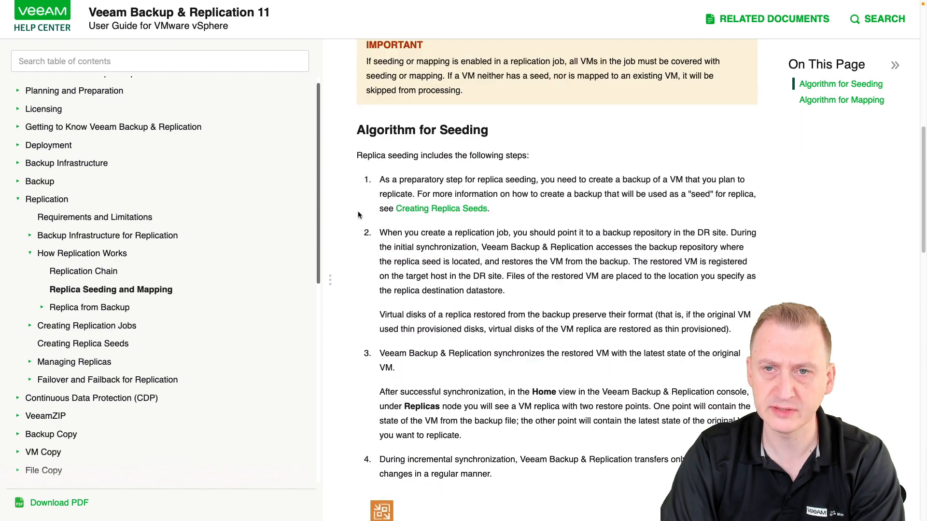
scroll(down, 3)
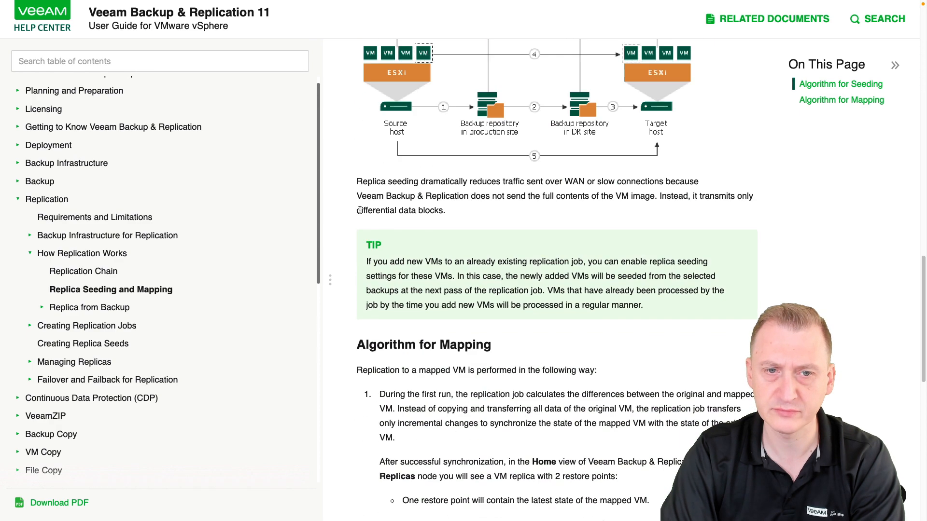
scroll(down, 3)
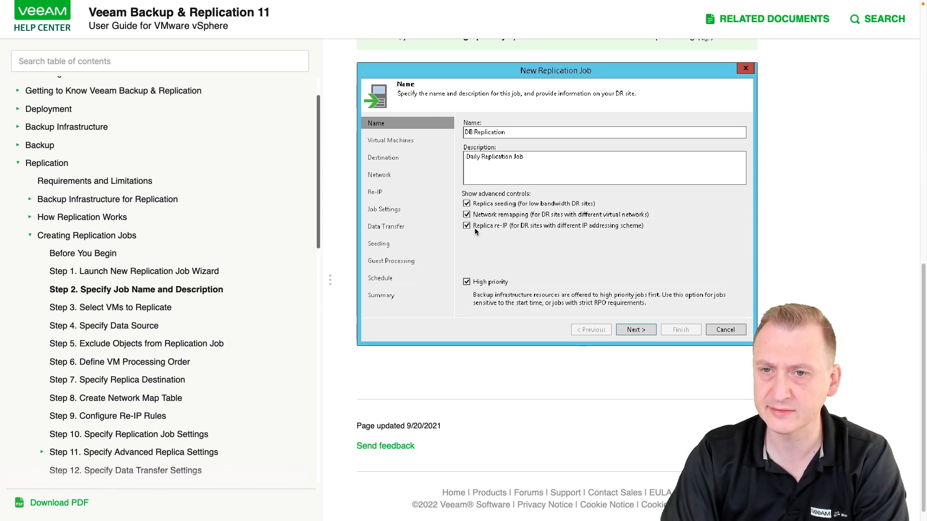
Step: Browse the Creating Replication Jobs wizard steps through to Define Seeding and Mapping Settings
scroll(down, 3)
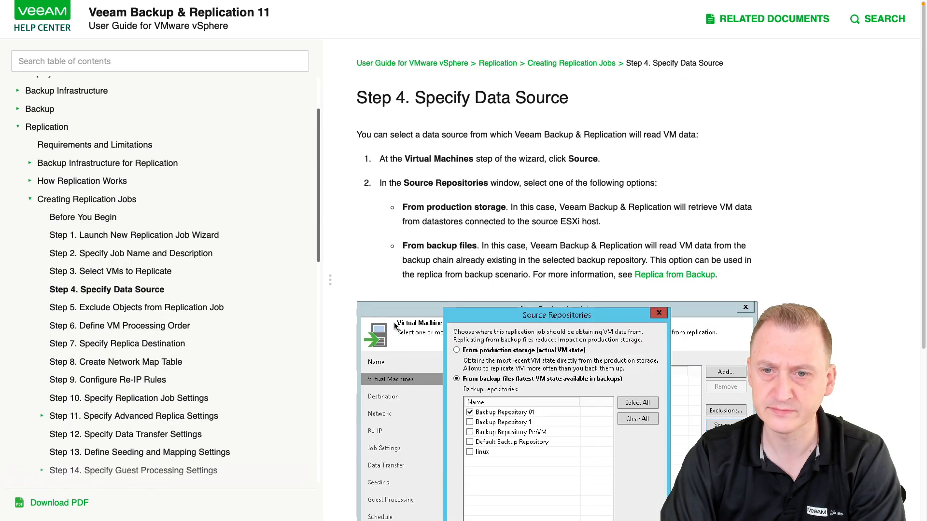
scroll(down, 3)
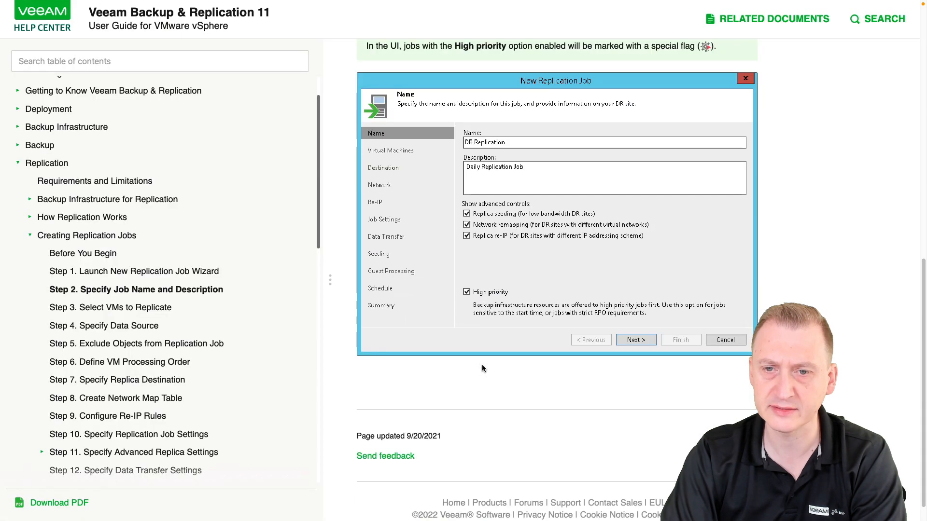
mouse_move(117, 379)
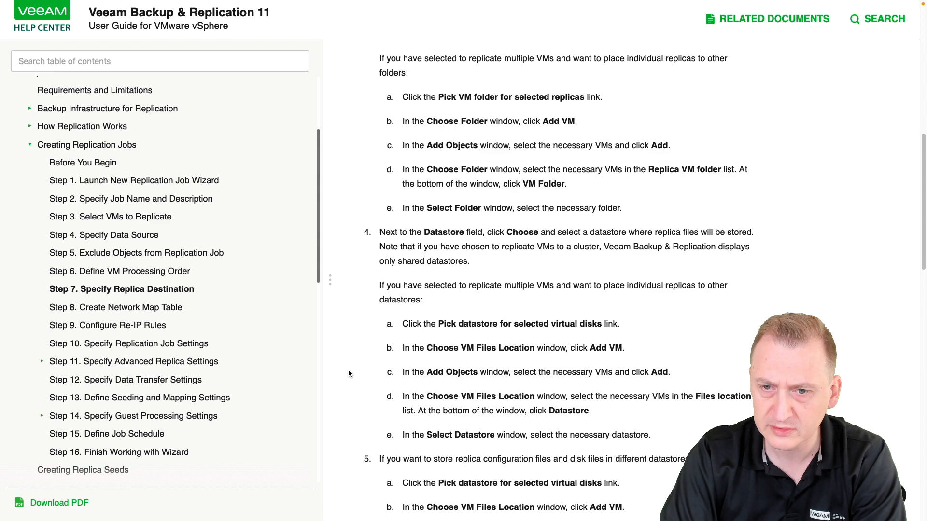
scroll(down, 3)
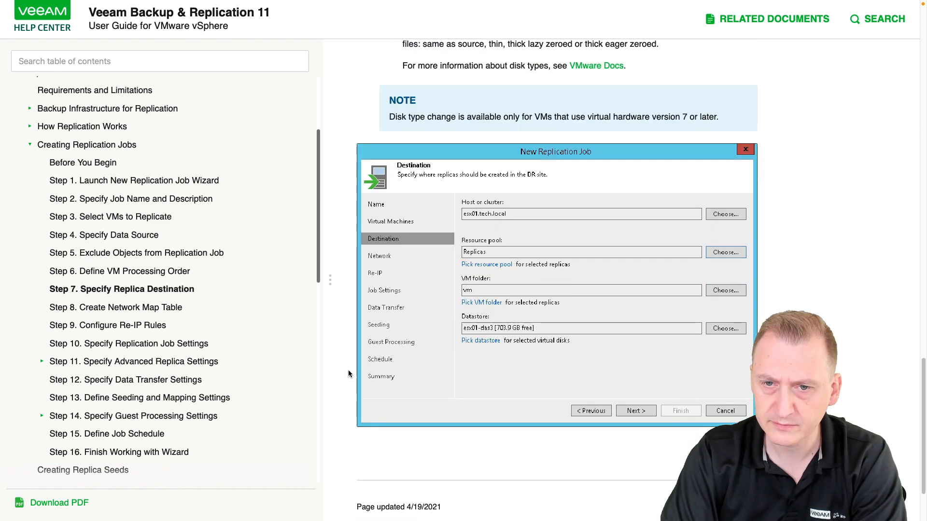
mouse_move(130, 186)
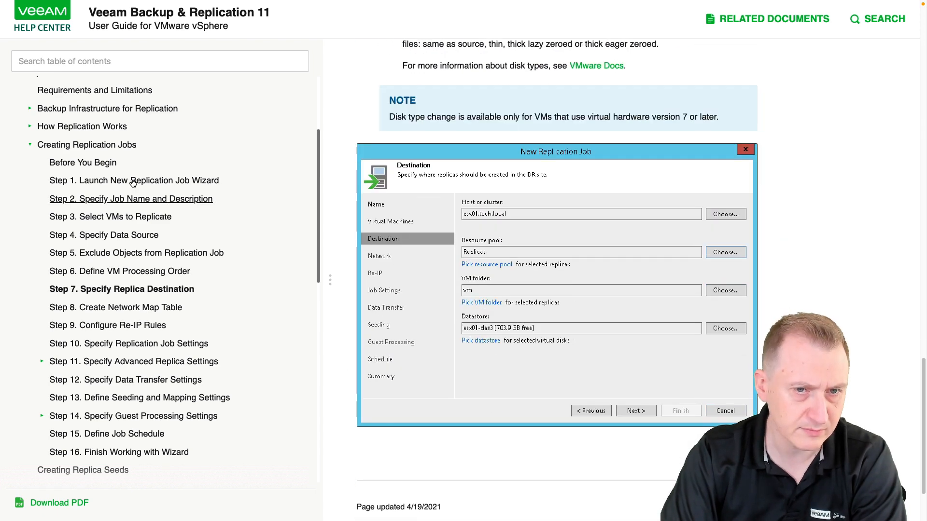
click(107, 289)
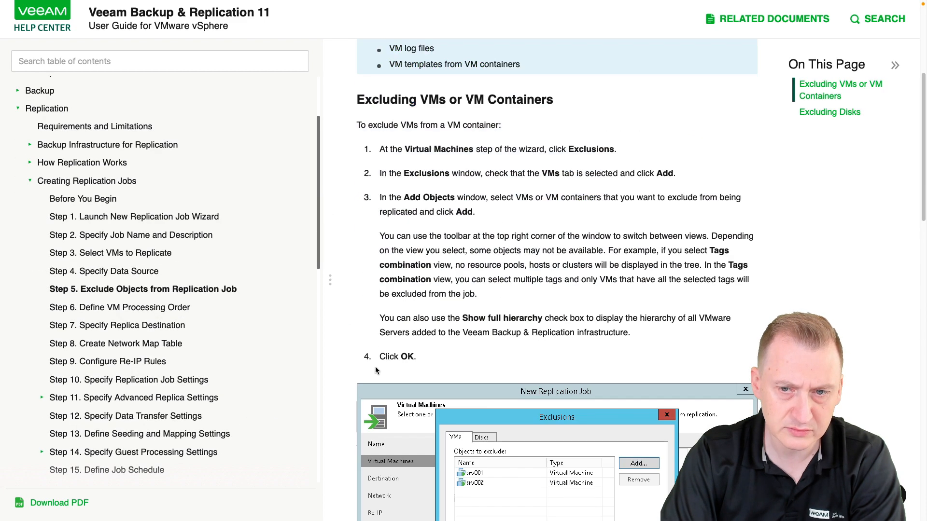
scroll(down, 3)
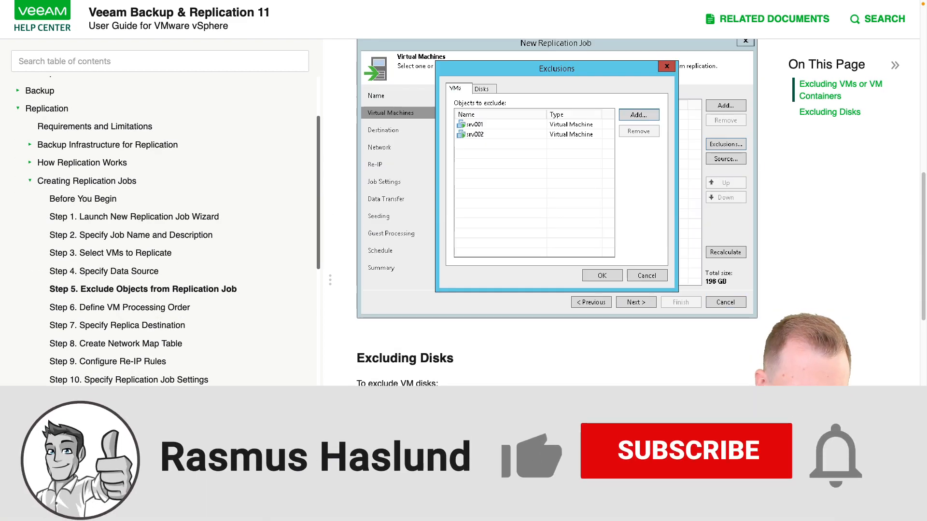
scroll(down, 3)
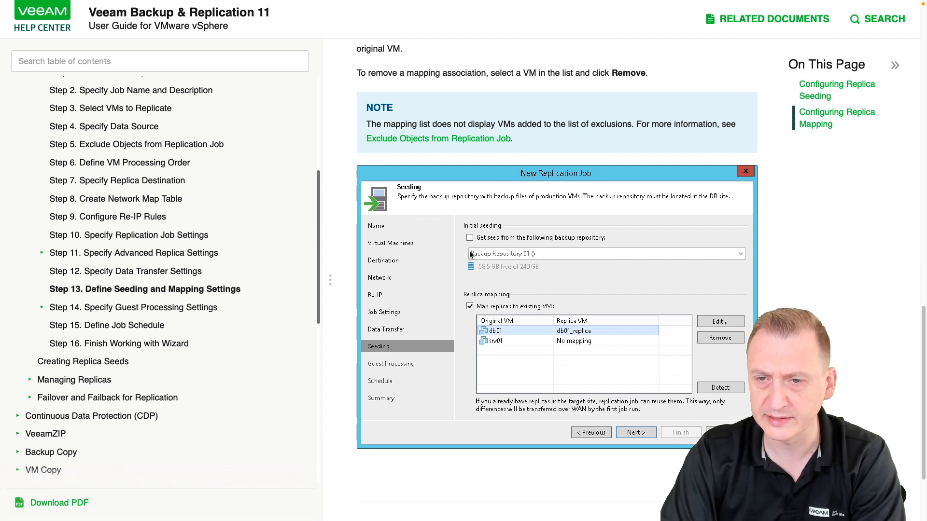
mouse_move(473, 254)
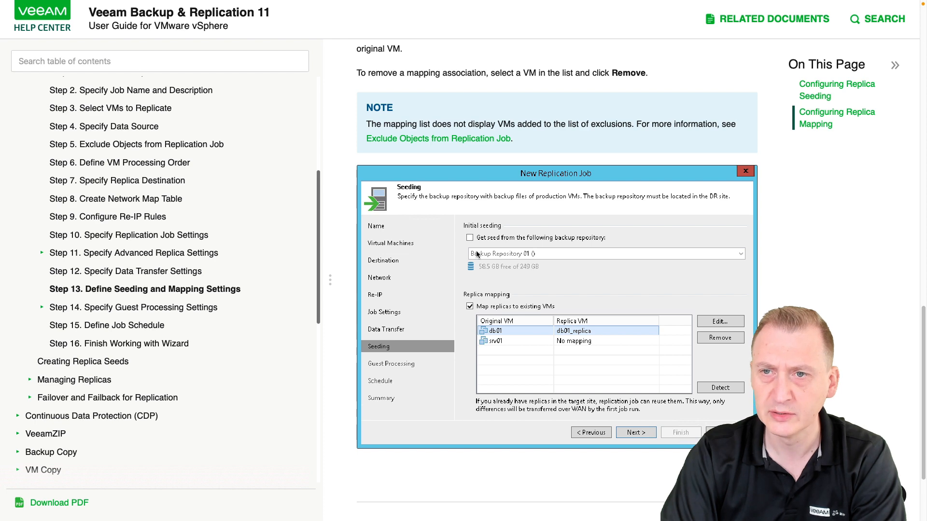
Step: Highlight the NOTE that replication uses replica mapping because mapping has higher priority than seeding
scroll(down, 3)
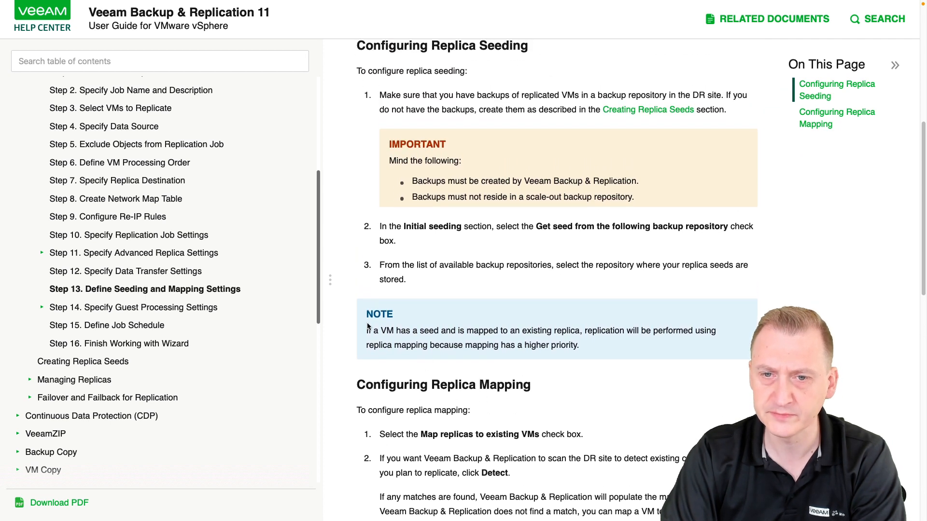
drag(367, 330, 431, 330)
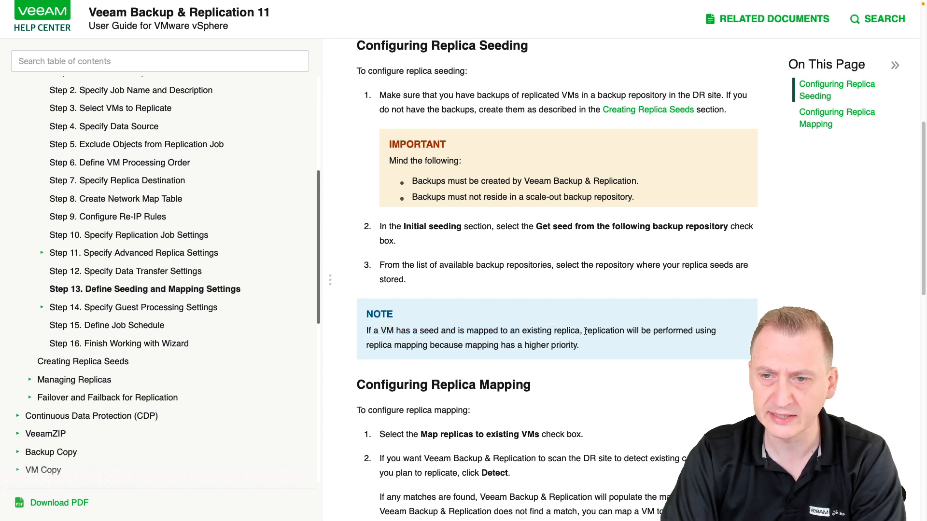
drag(585, 330, 378, 346)
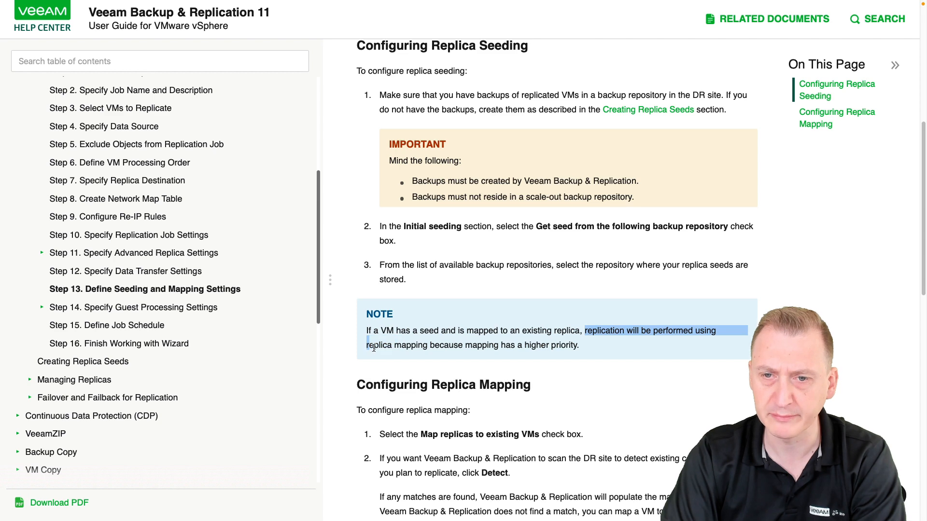
drag(367, 345, 579, 346)
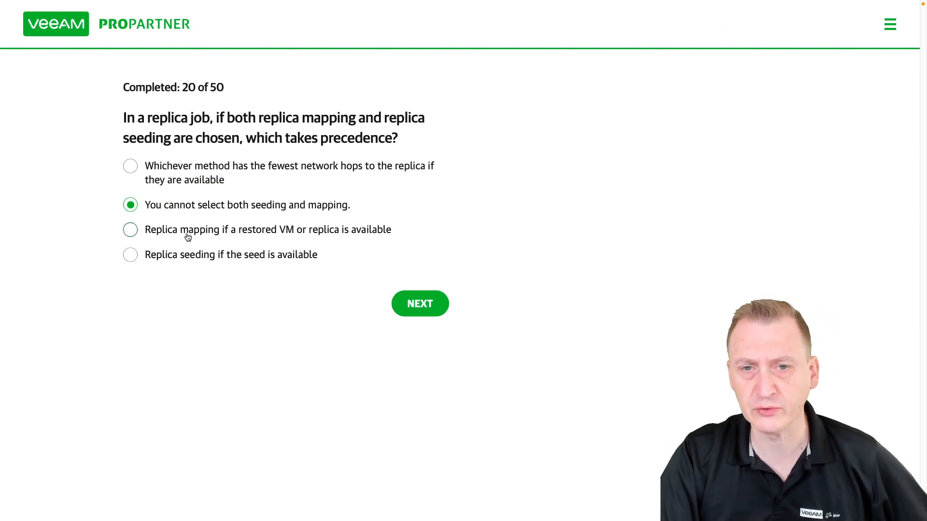
Step: Select 'Replica mapping if a restored VM or replica is available' as the final answer
click(130, 230)
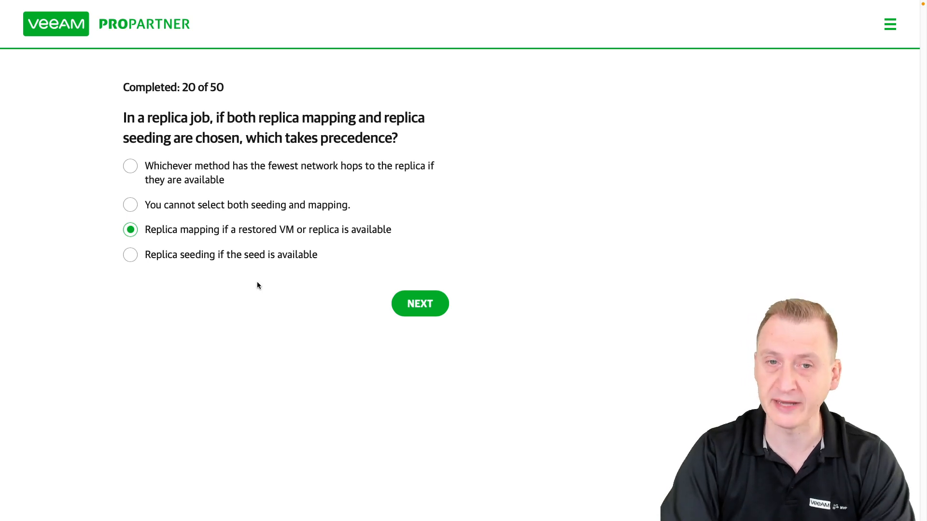
mouse_move(342, 229)
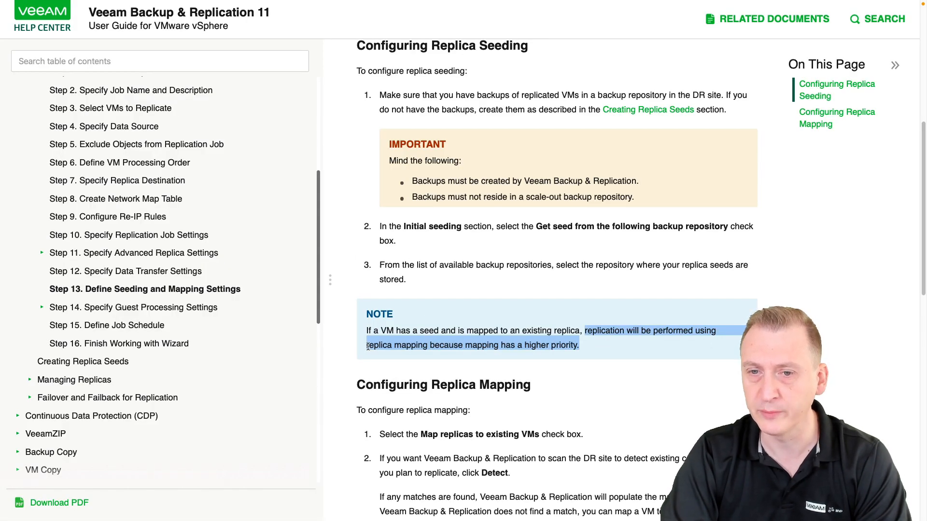
click(130, 230)
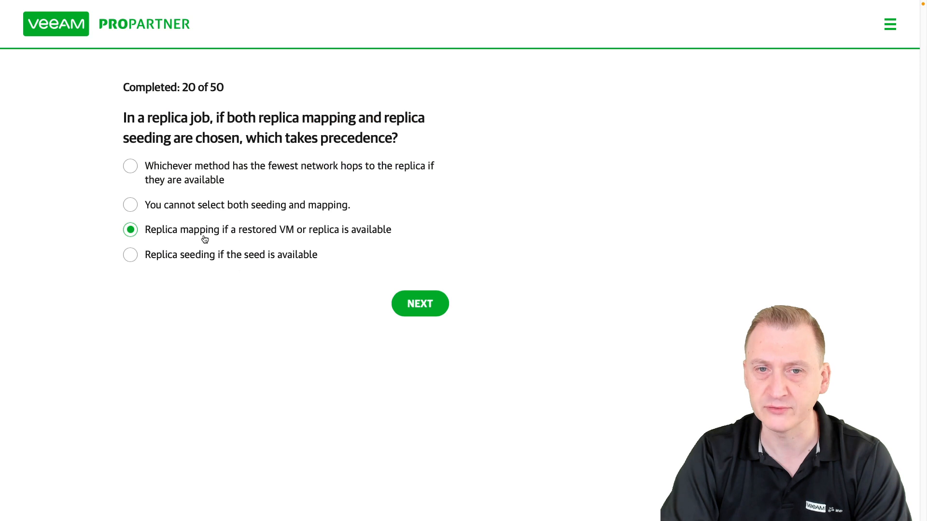
mouse_move(387, 232)
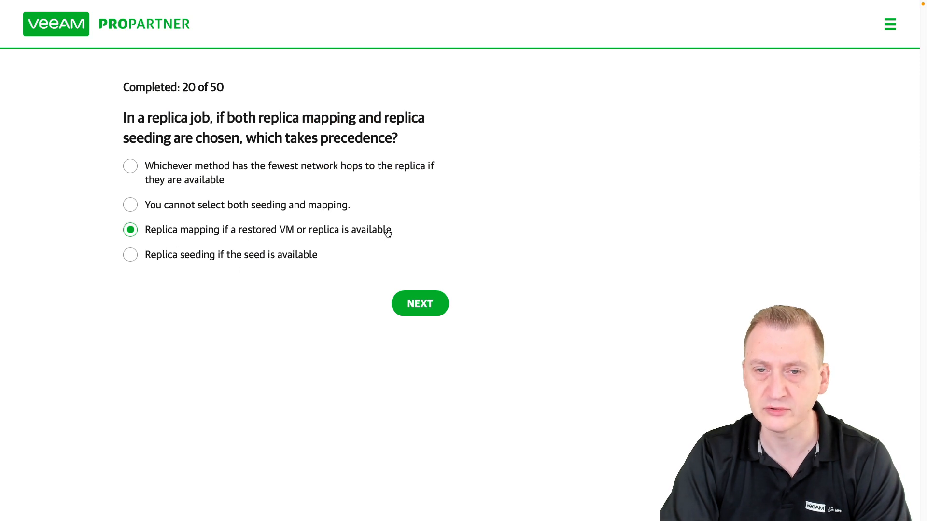
mouse_move(183, 263)
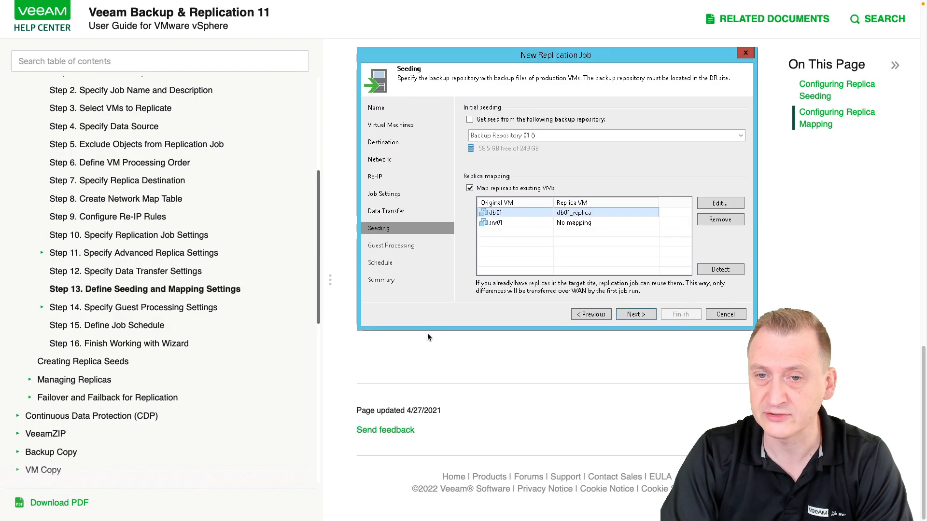
mouse_move(530, 220)
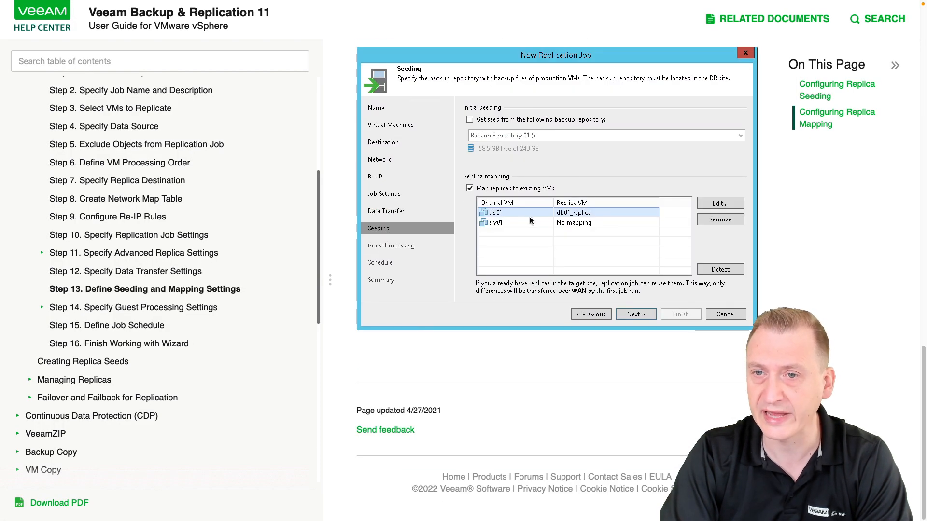
scroll(down, 3)
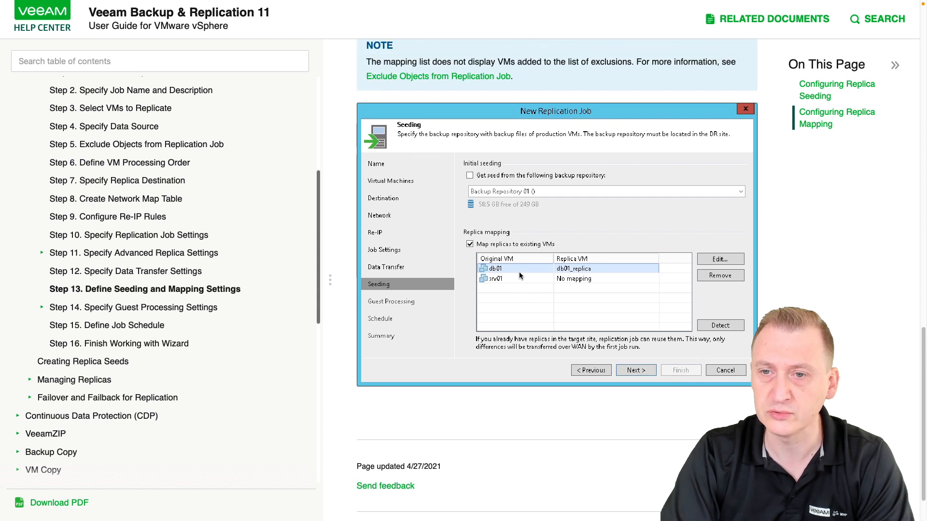